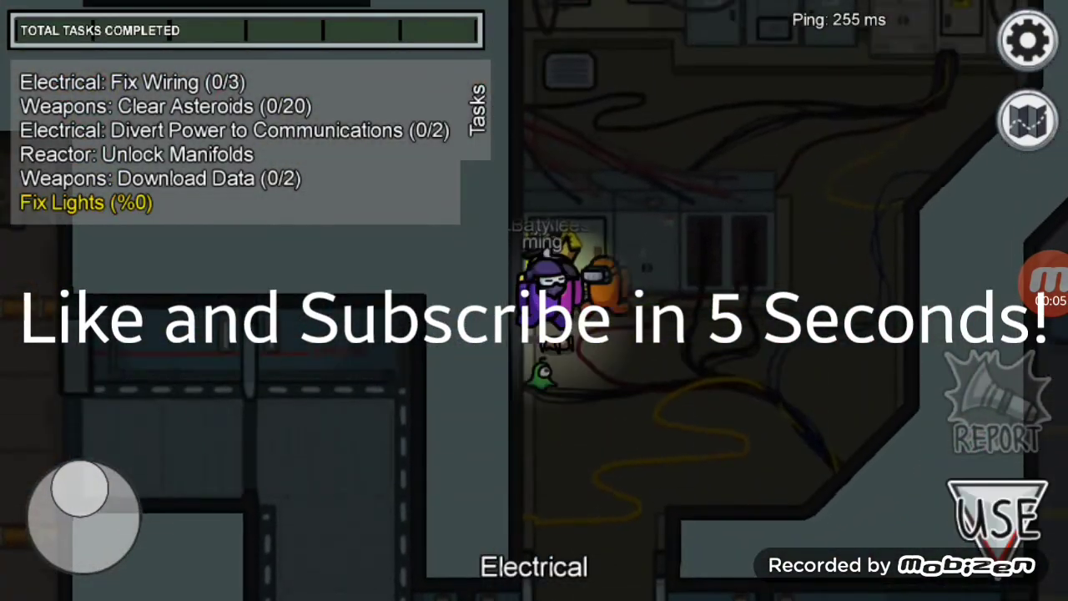
Show the January 2021 calendar screenshots, first with the 1st circled, then the 8th.
left_click(995, 517)
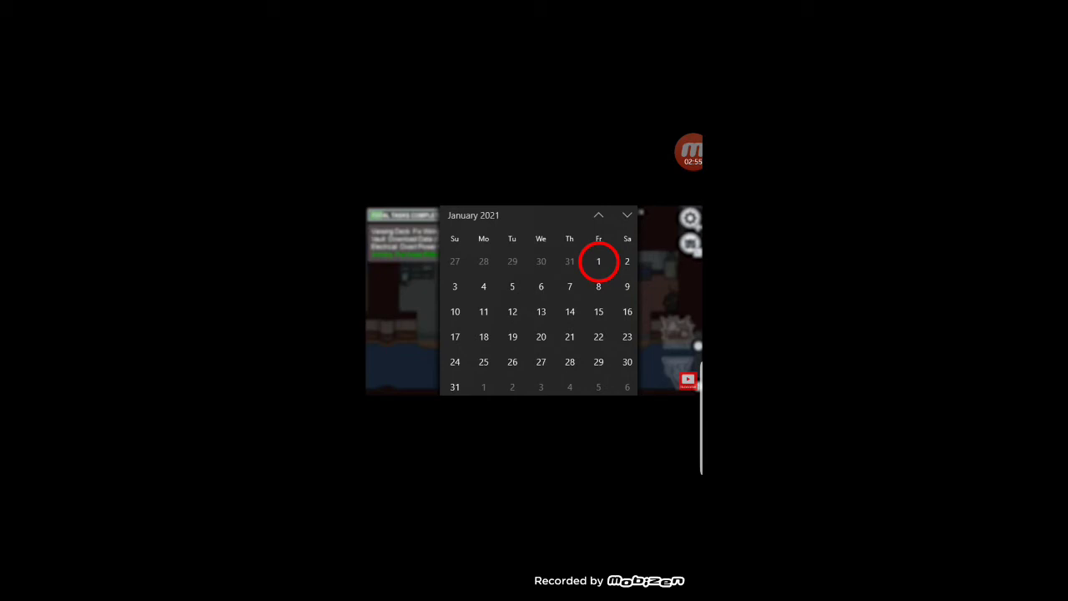
left_click(690, 152)
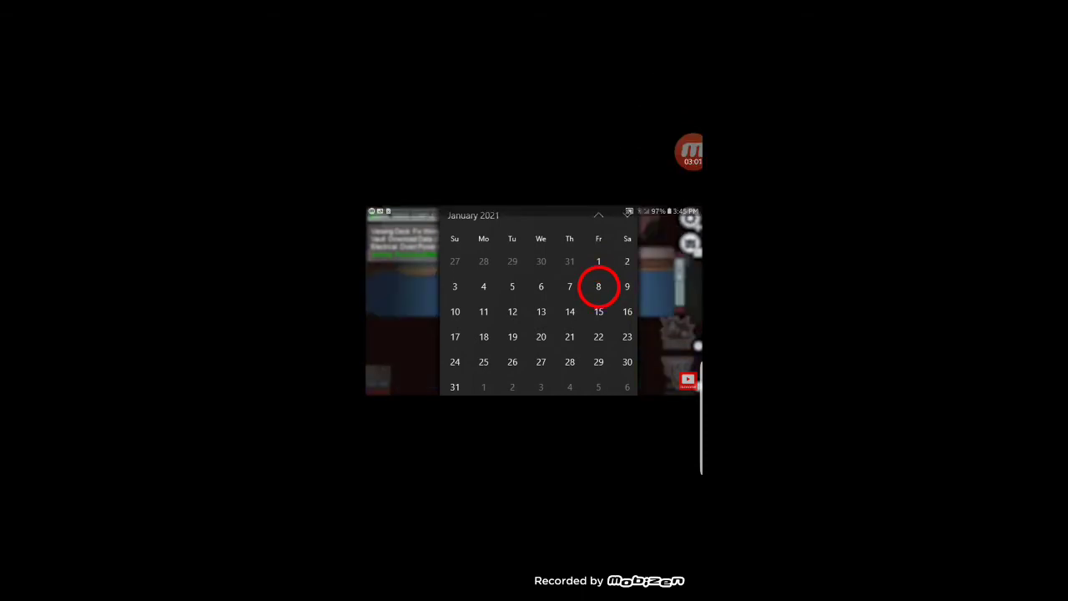
left_click(687, 152)
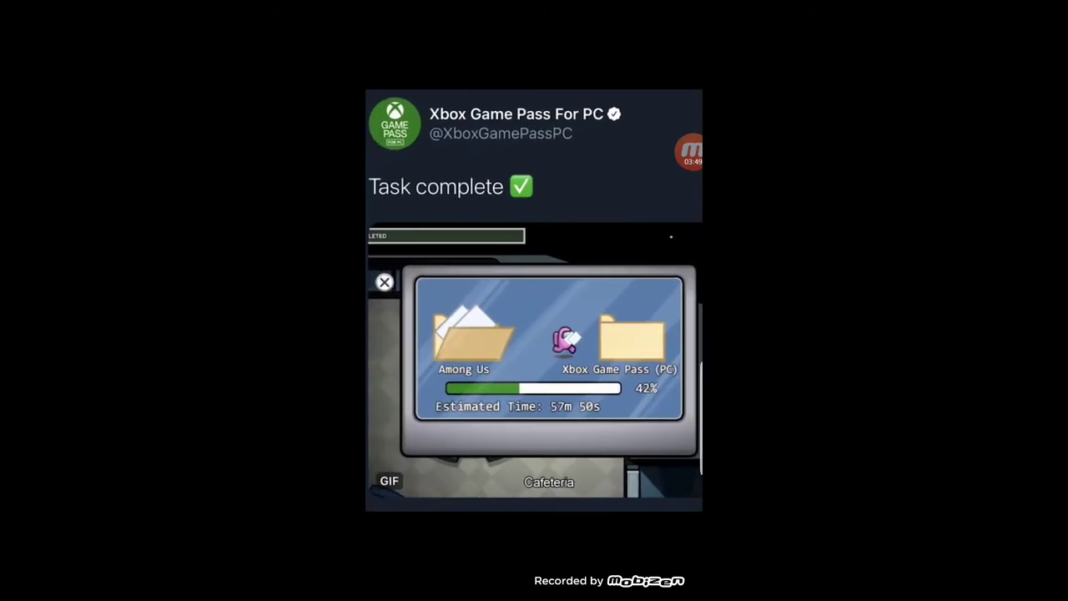
Bring up Mobizen's recording controls over the Xbox Game Pass tweet showing Among Us at 42%.
left_click(689, 154)
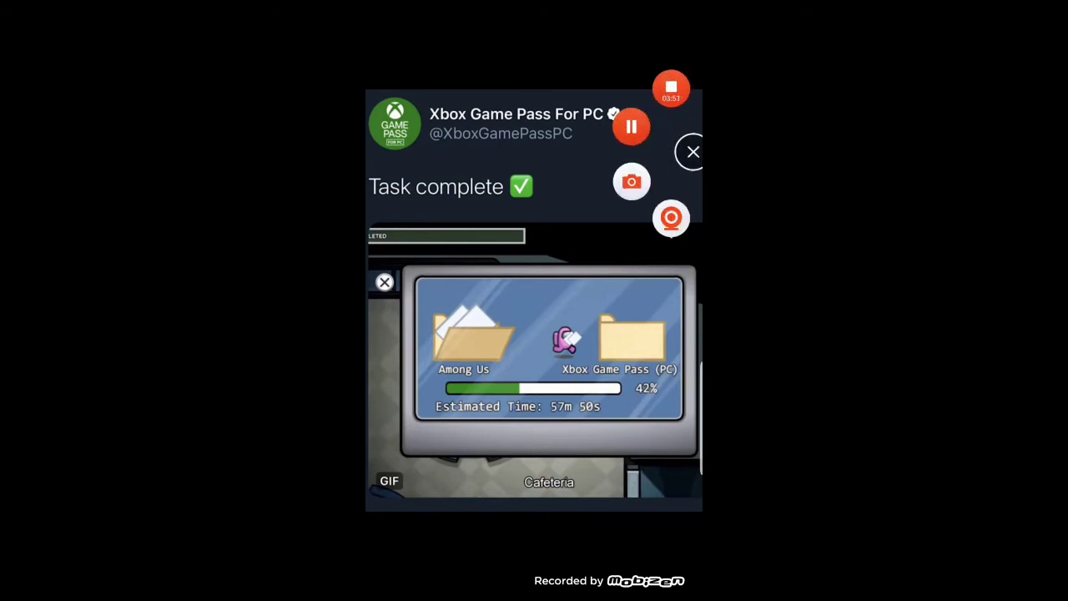